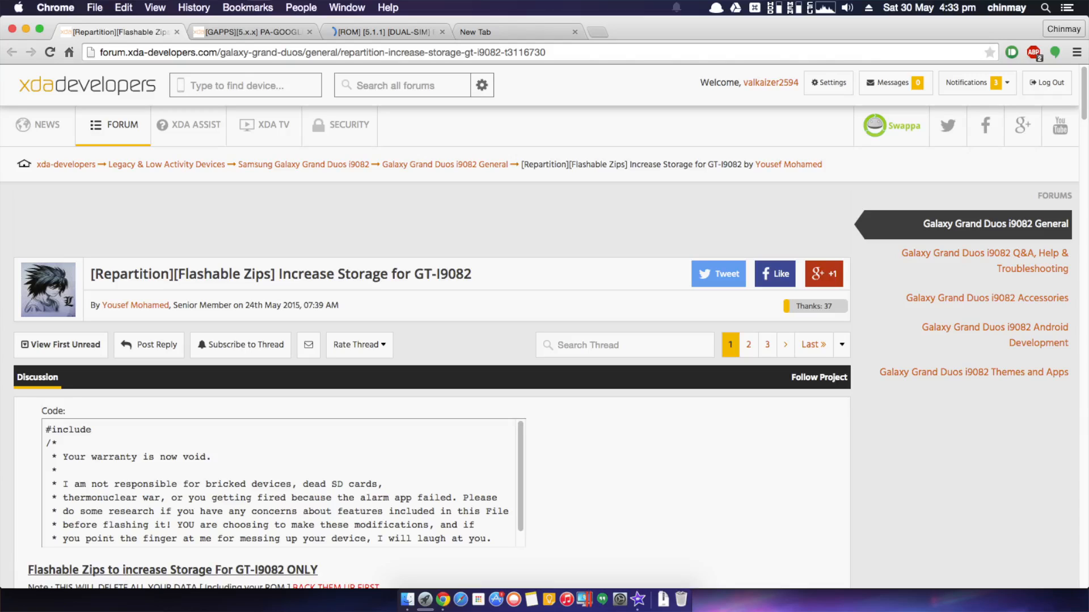
{"action": "scroll", "scroll_direction": "down", "scroll_amount": 3}
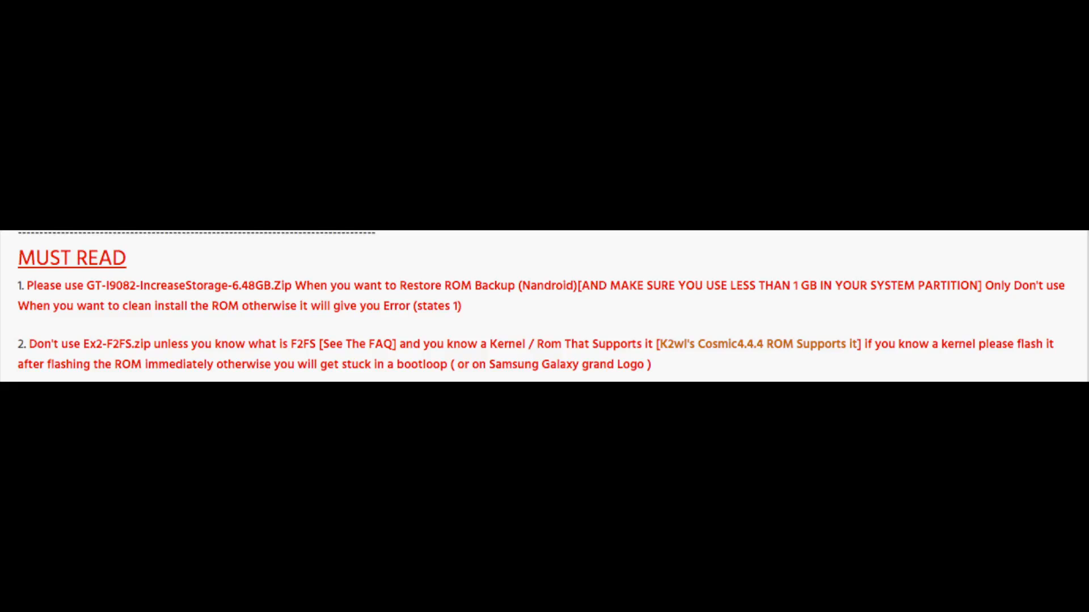